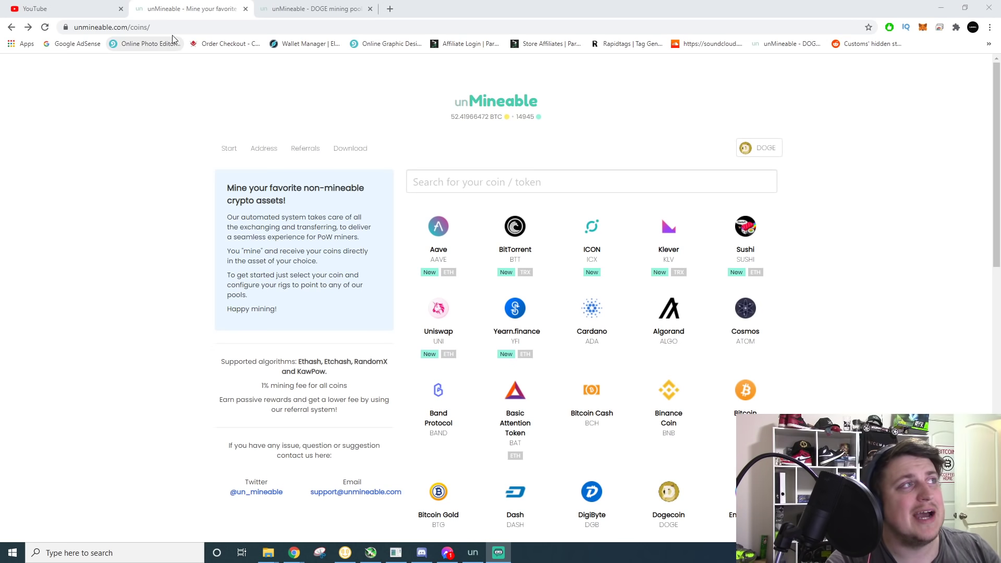
pyautogui.moveTo(319, 157)
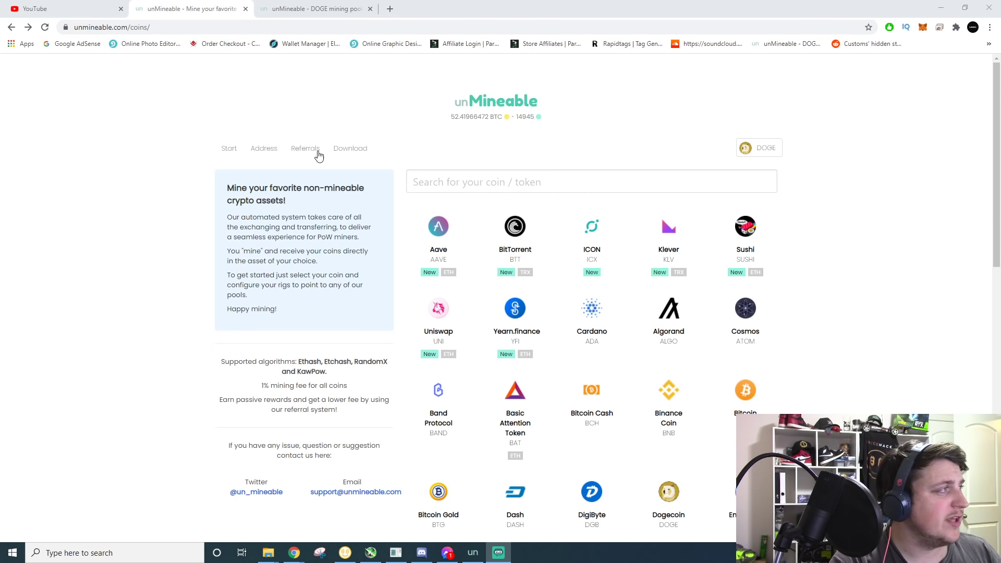
pyautogui.moveTo(652, 156)
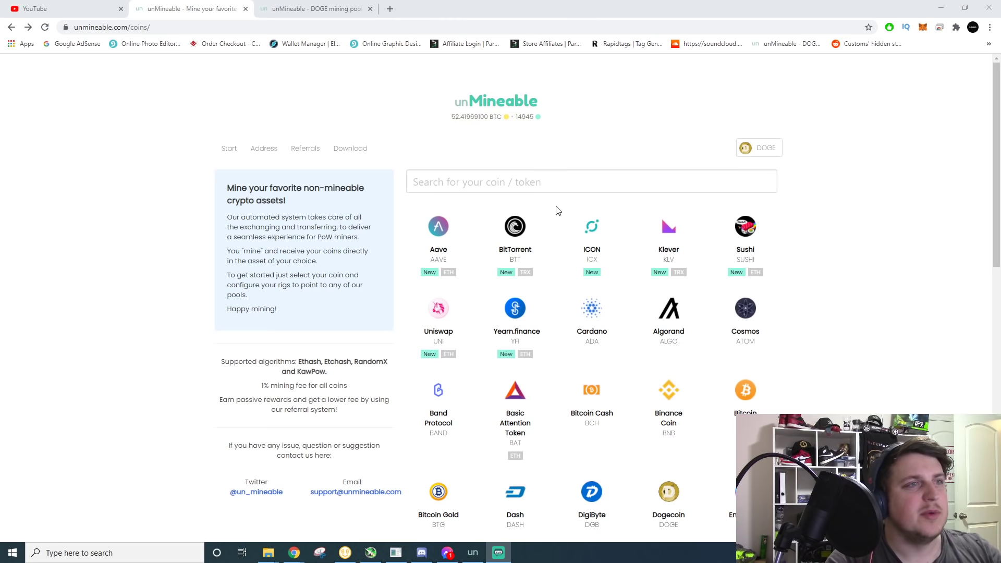
# Save the packed Windows 64-bit miner zip from the Download page into Downloads.
pyautogui.scroll(-3)
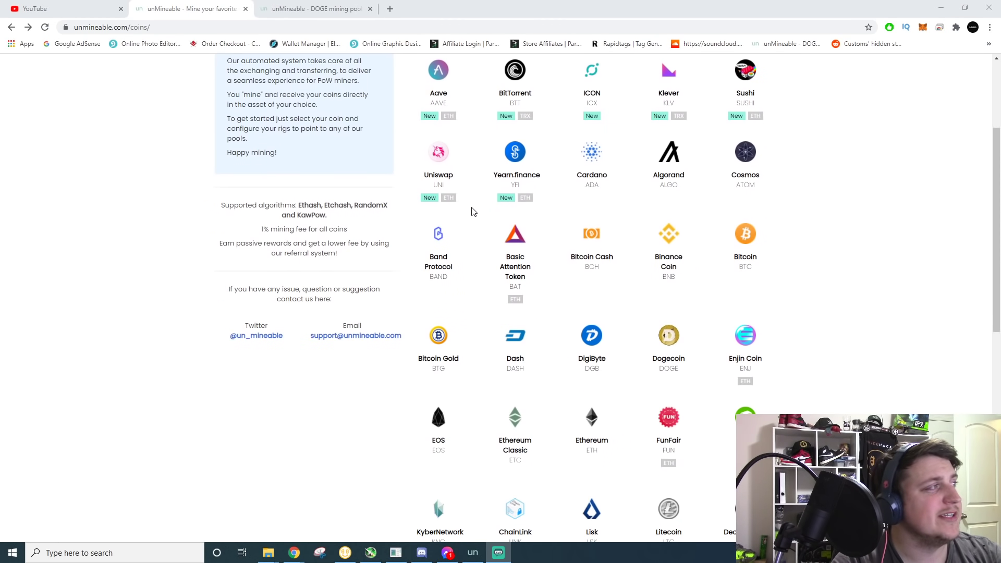
pyautogui.moveTo(605, 236)
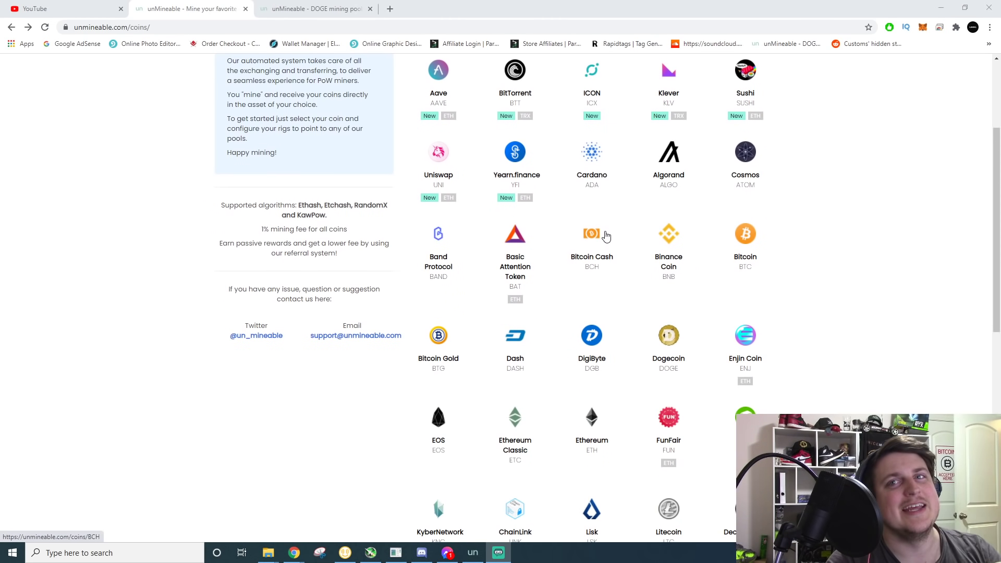
pyautogui.moveTo(606, 312)
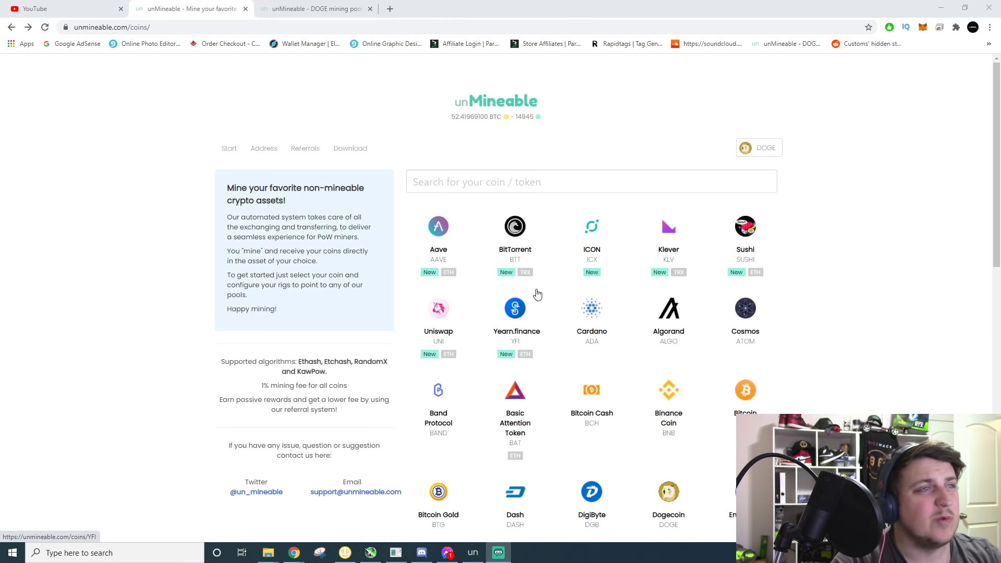
pyautogui.scroll(-3)
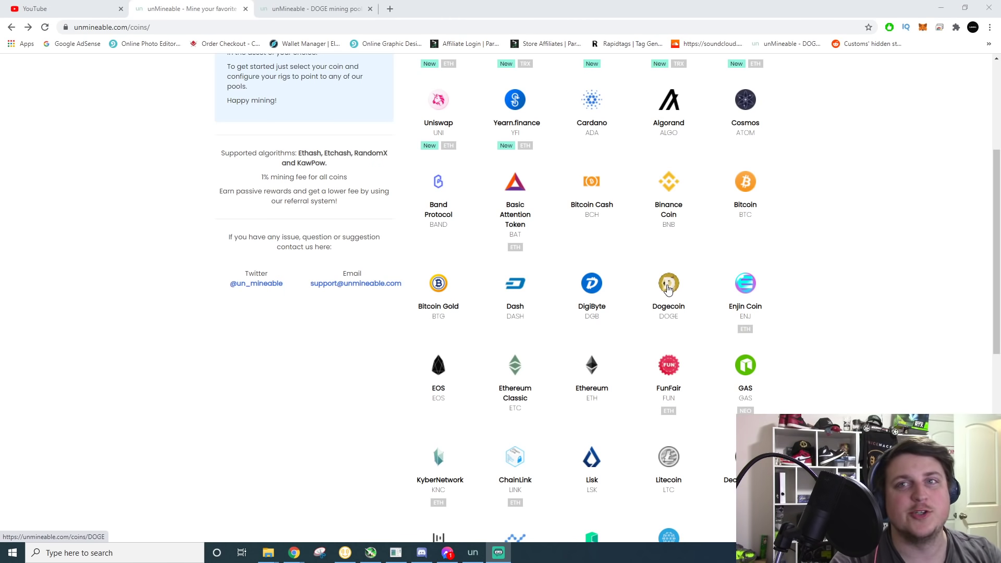
pyautogui.scroll(-3)
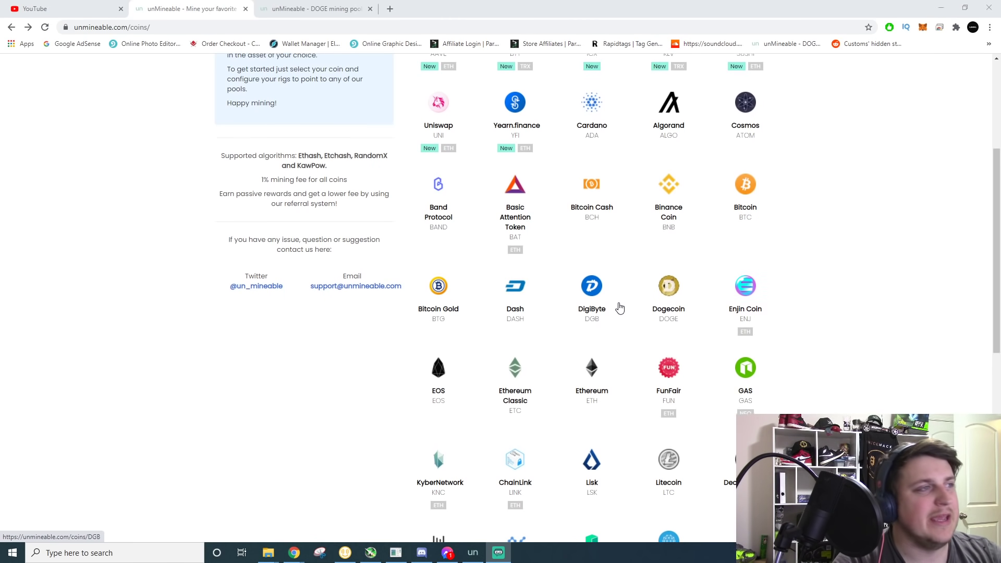
pyautogui.scroll(3)
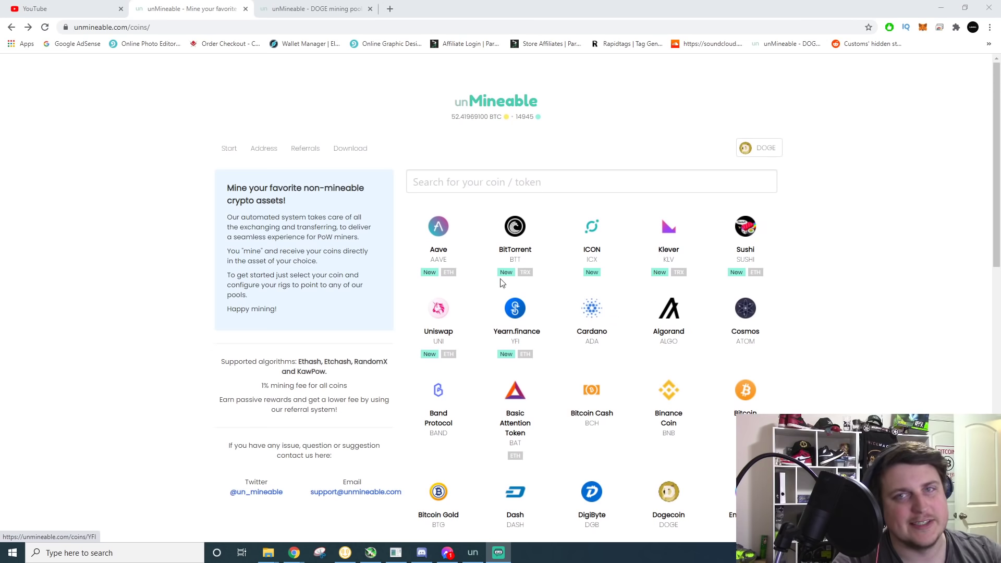
pyautogui.moveTo(350, 148)
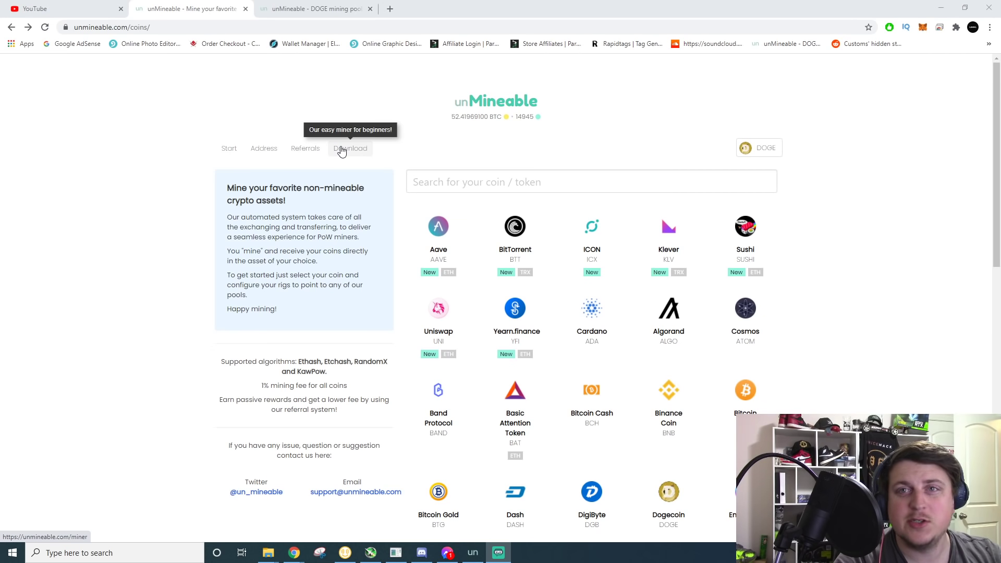
pyautogui.moveTo(339, 167)
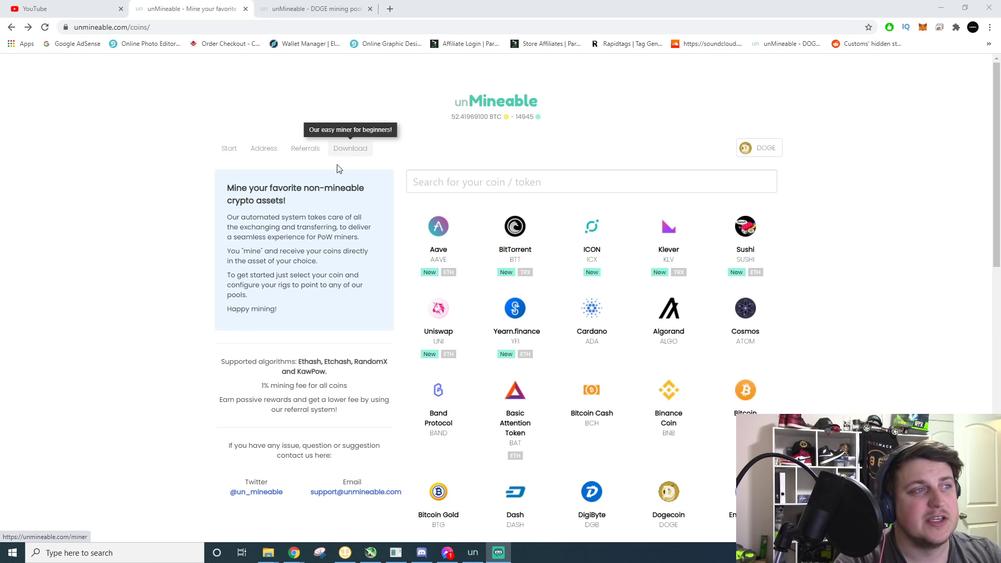
pyautogui.moveTo(515, 308)
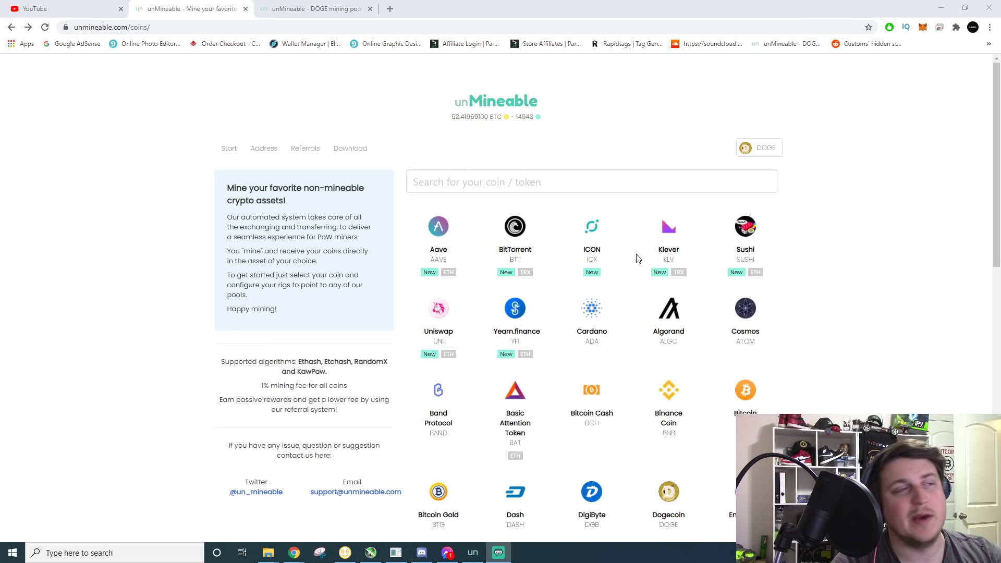
pyautogui.moveTo(349, 147)
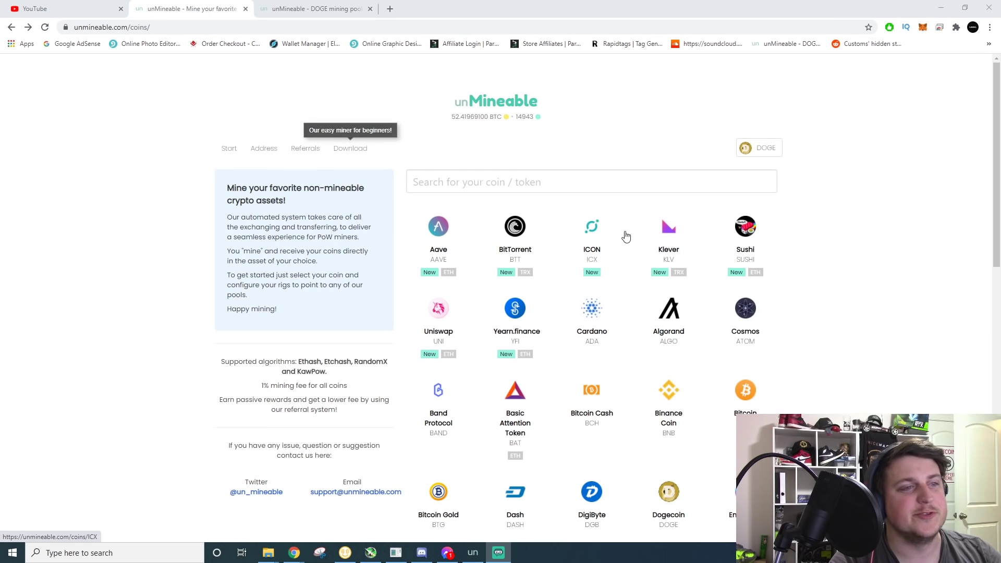
pyautogui.scroll(-3)
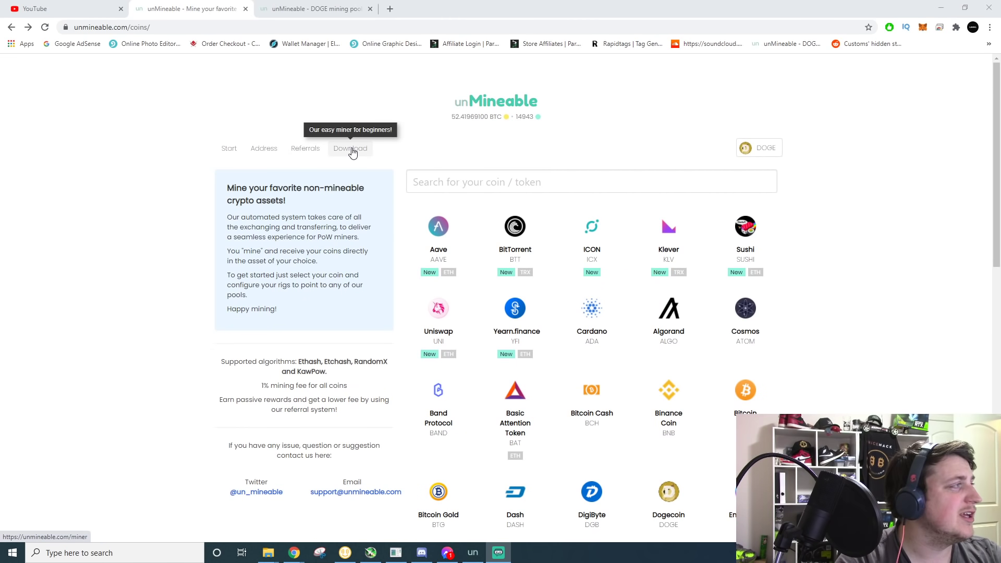
pyautogui.click(350, 148)
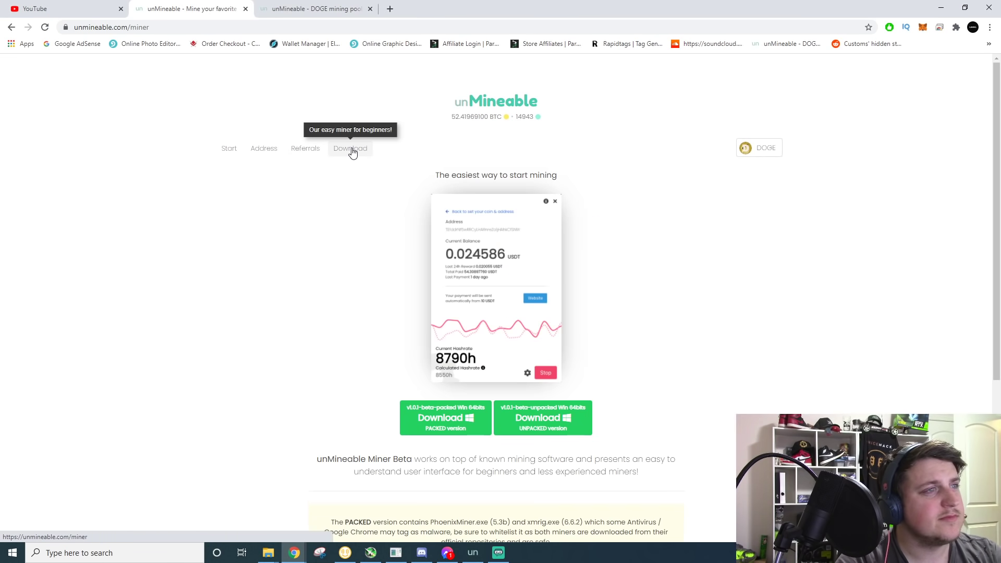
pyautogui.scroll(-3)
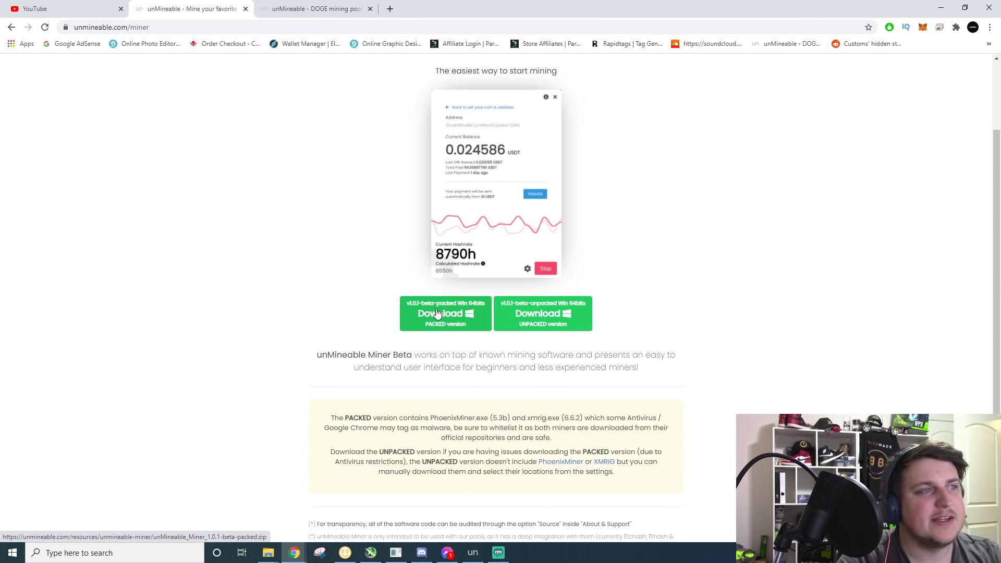
pyautogui.moveTo(481, 321)
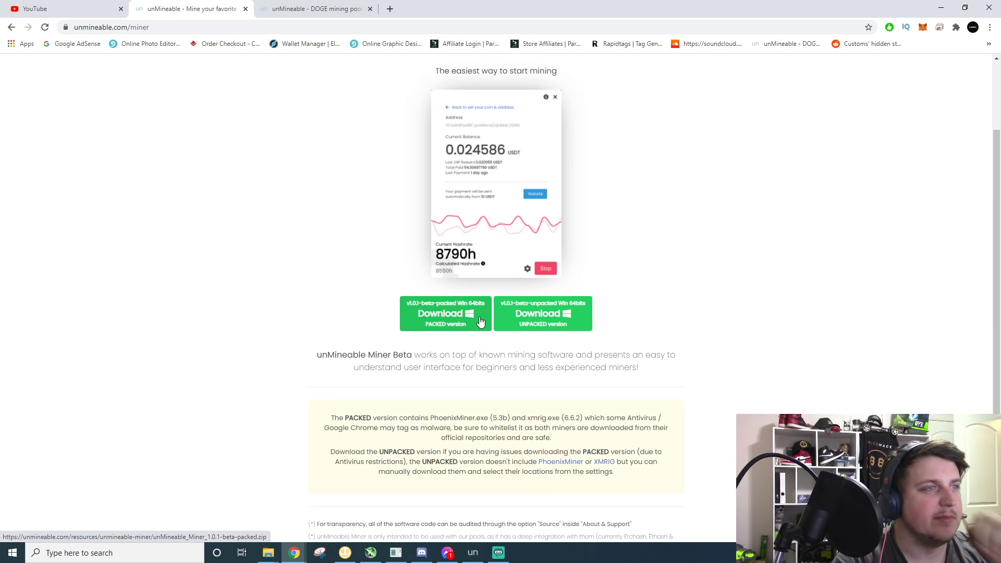
pyautogui.rightClick(446, 313)
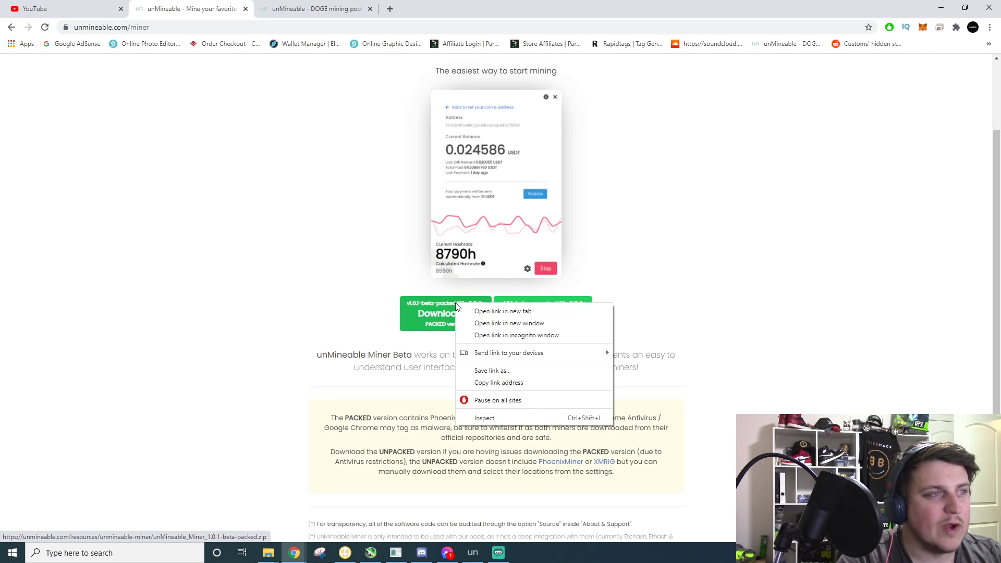
pyautogui.moveTo(435, 317)
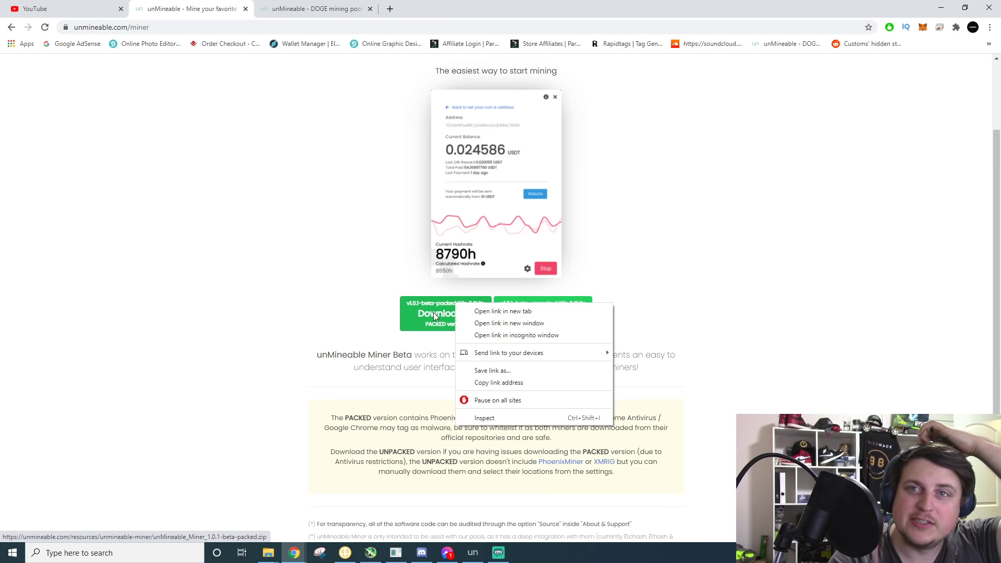
pyautogui.moveTo(506, 370)
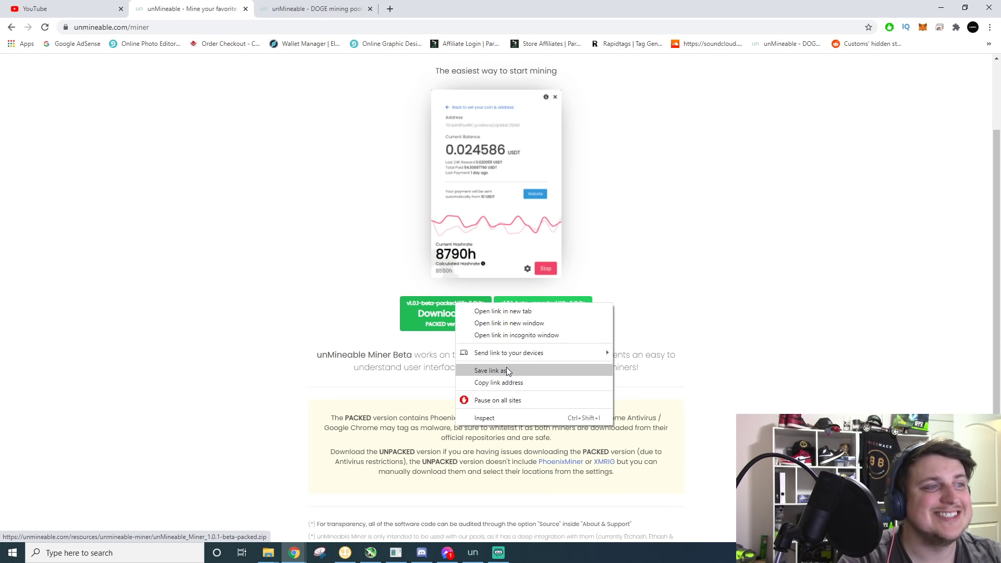
pyautogui.click(491, 370)
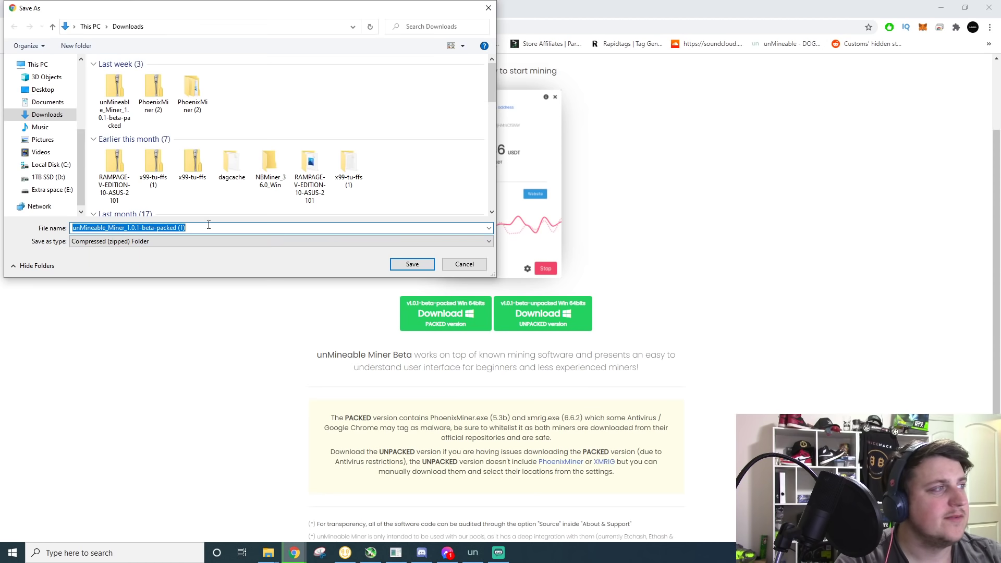
pyautogui.click(114, 94)
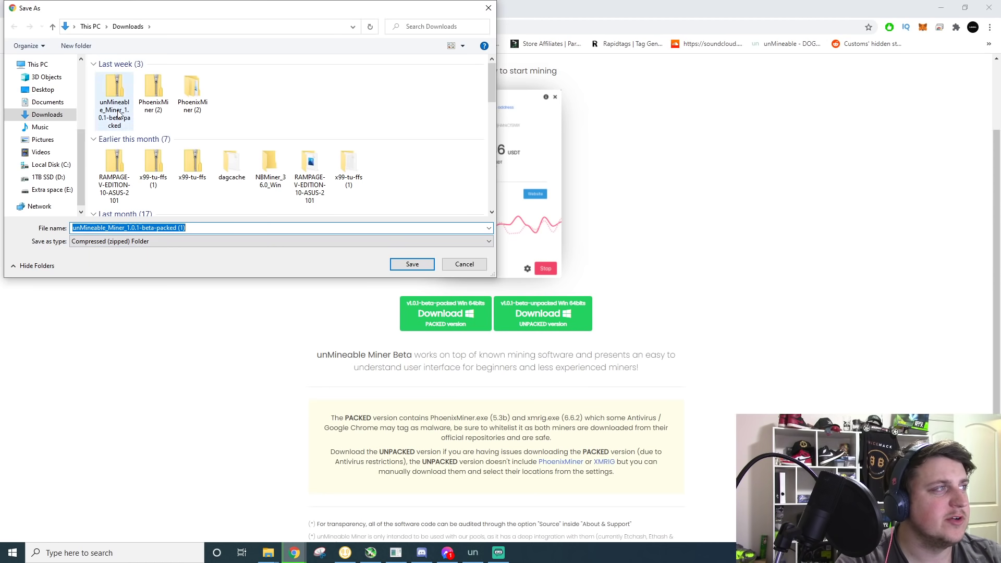
pyautogui.click(411, 265)
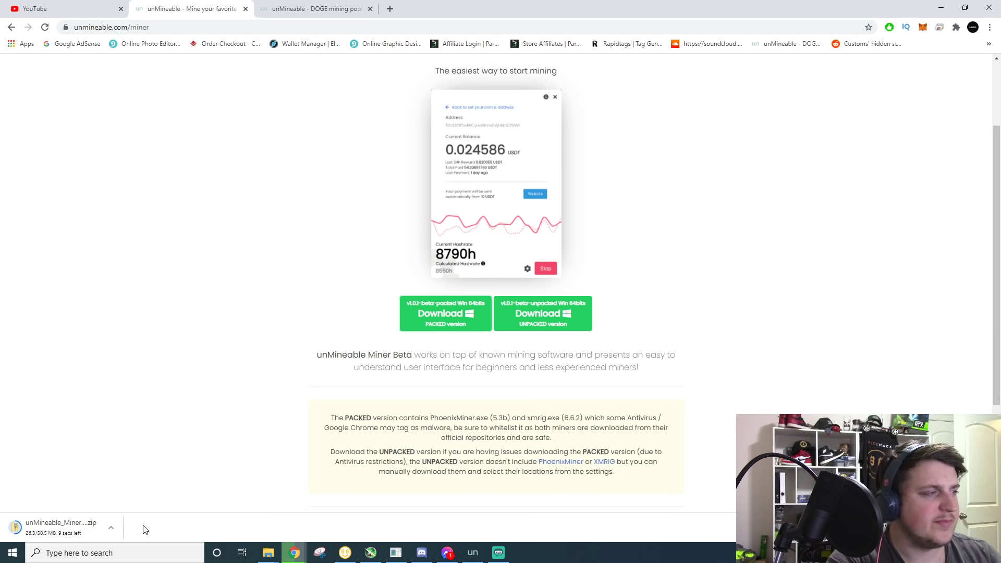
pyautogui.moveTo(127, 523)
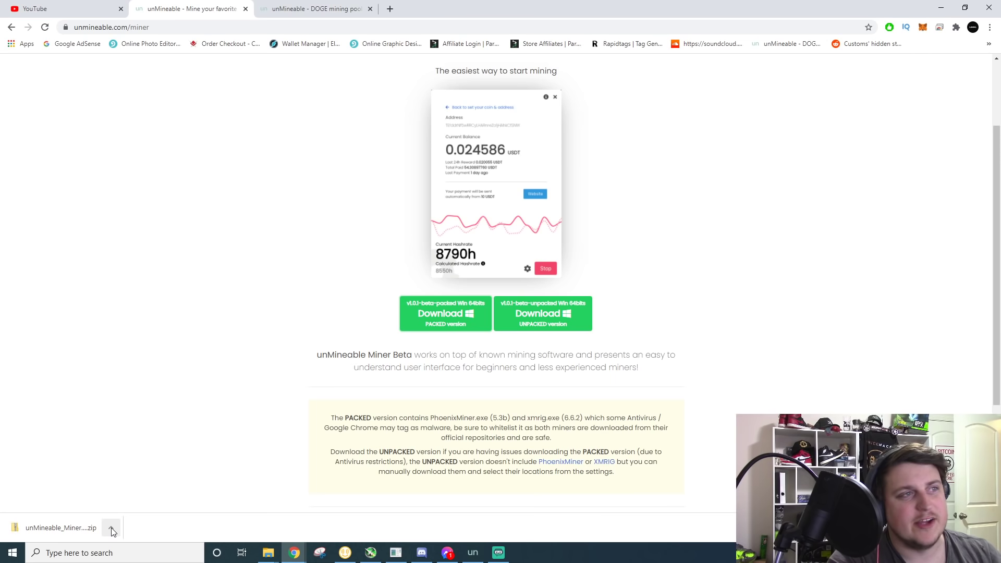
pyautogui.moveTo(258, 313)
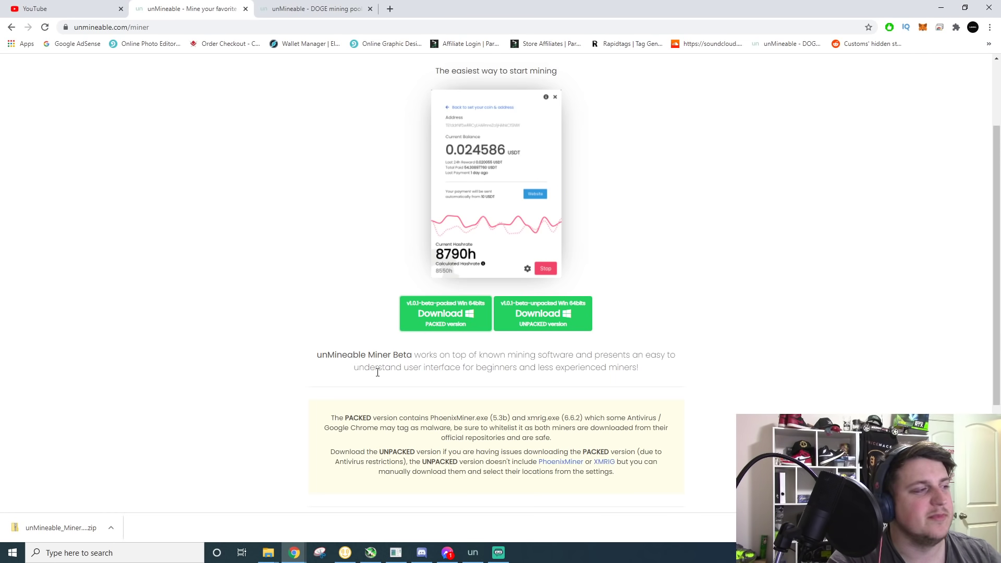
# Show the finished unMineable_Miner zip in the Downloads folder from Chrome's downloads bar.
pyautogui.click(111, 526)
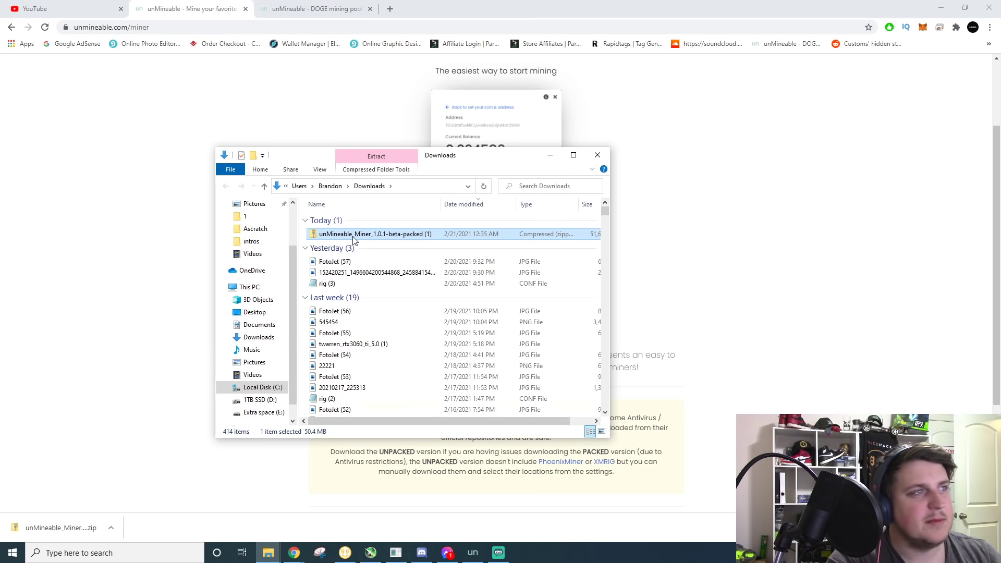
pyautogui.moveTo(395, 239)
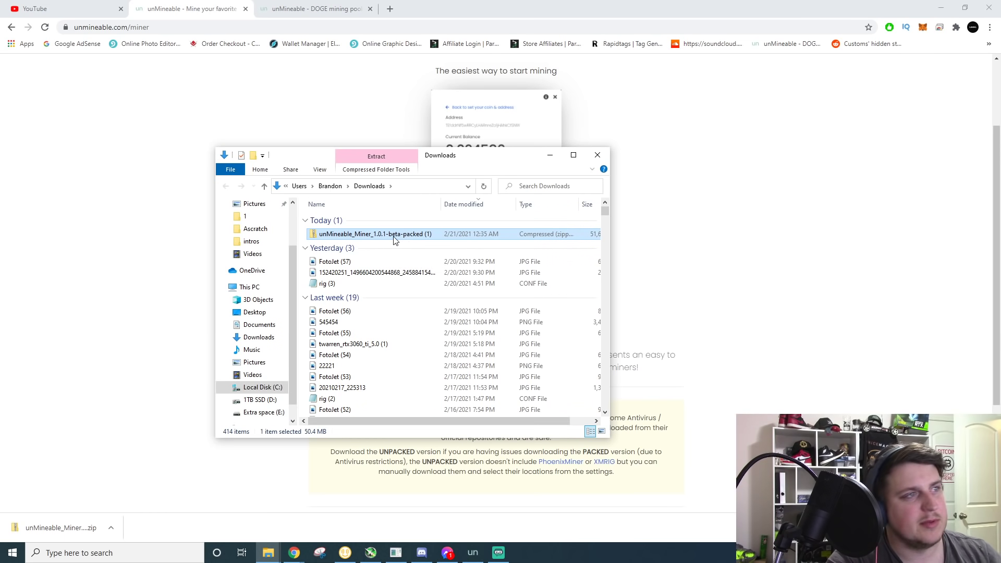
# Extract the miner zip into Downloads with Extract All, then close the zip window.
pyautogui.rightClick(375, 234)
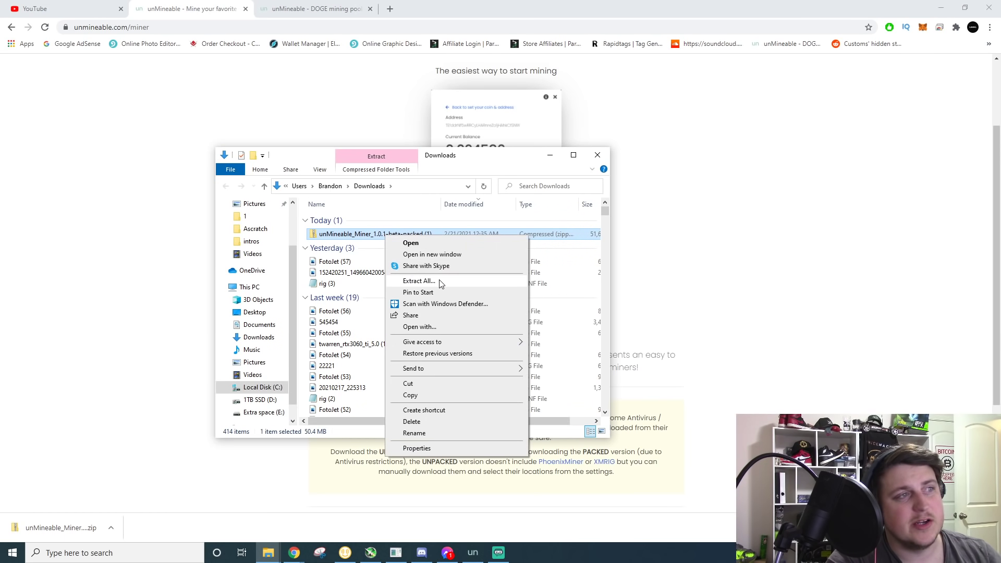
pyautogui.moveTo(431, 287)
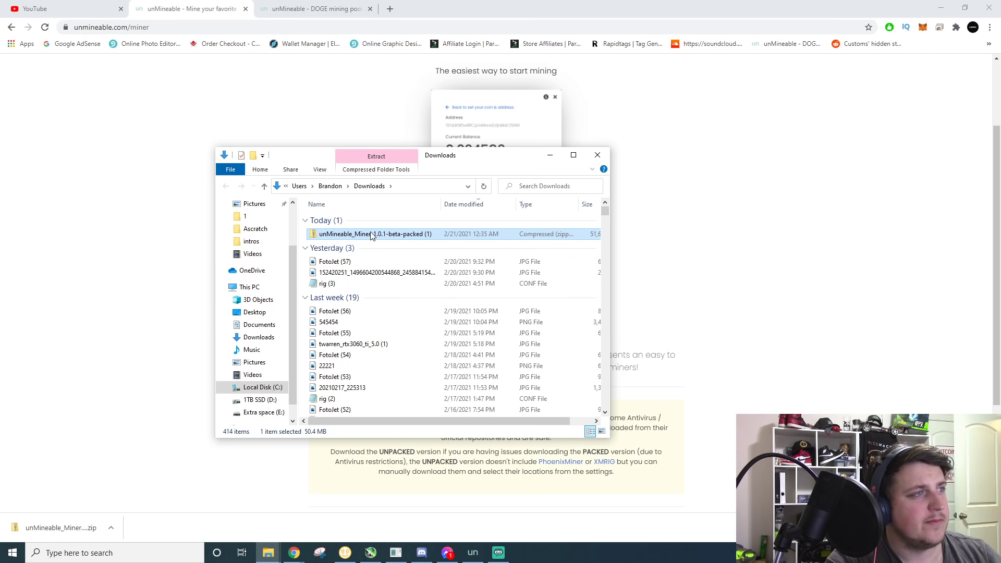
pyautogui.click(376, 156)
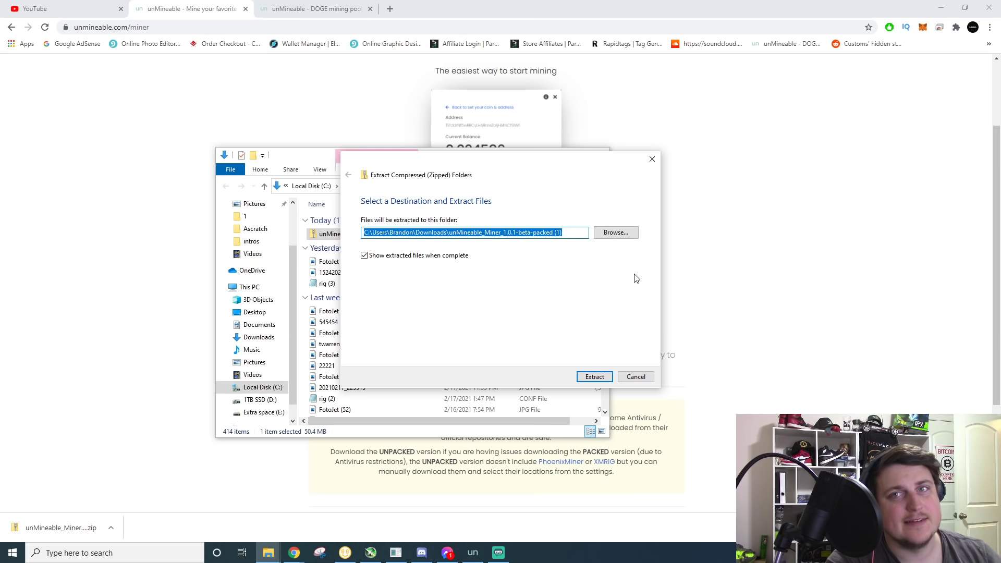
pyautogui.click(593, 375)
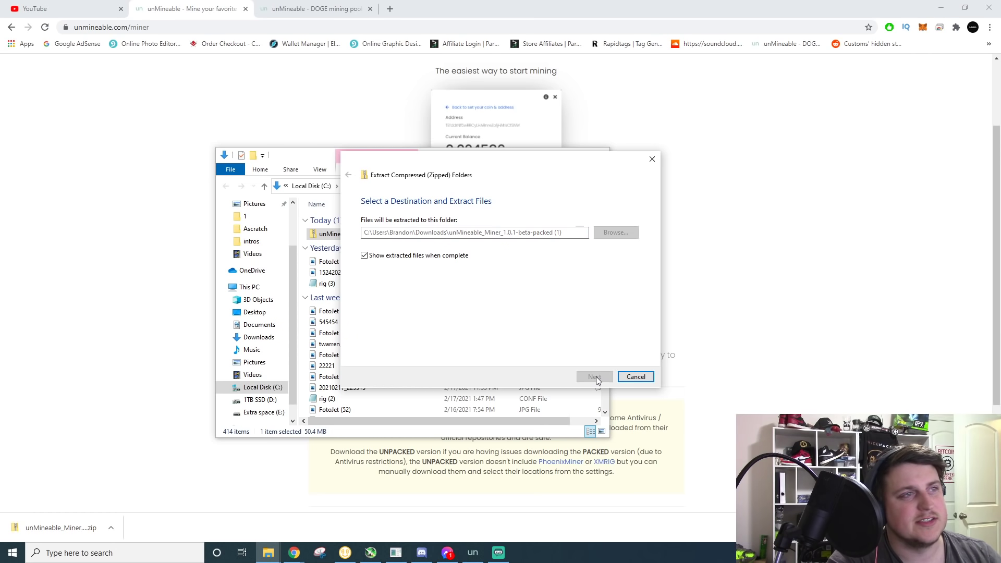
pyautogui.click(594, 376)
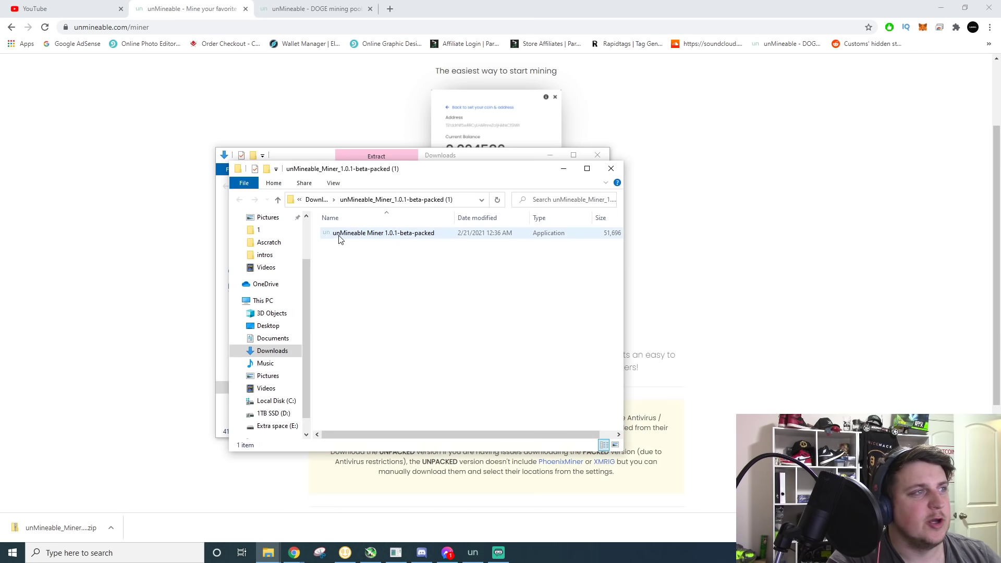
pyautogui.moveTo(355, 237)
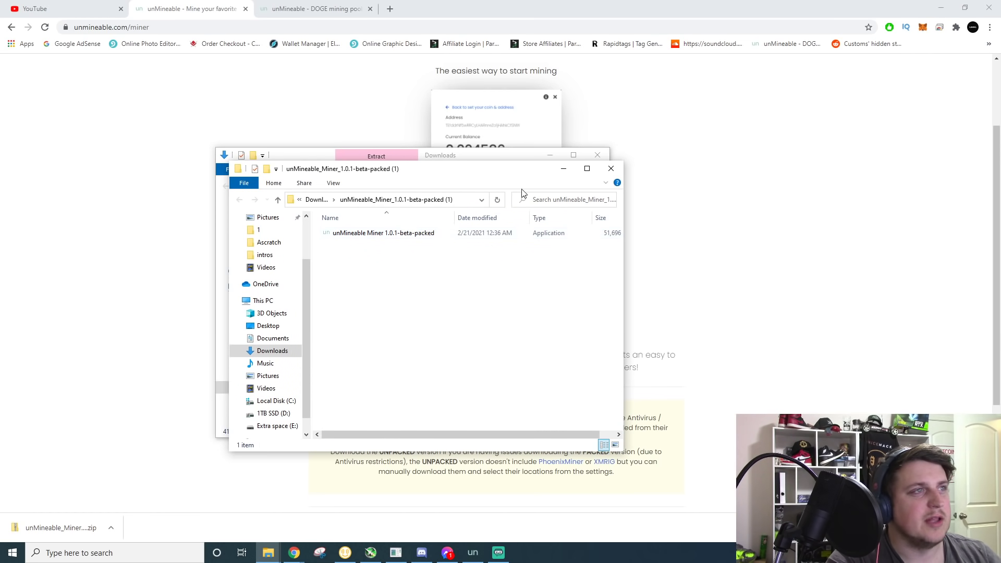
pyautogui.click(610, 168)
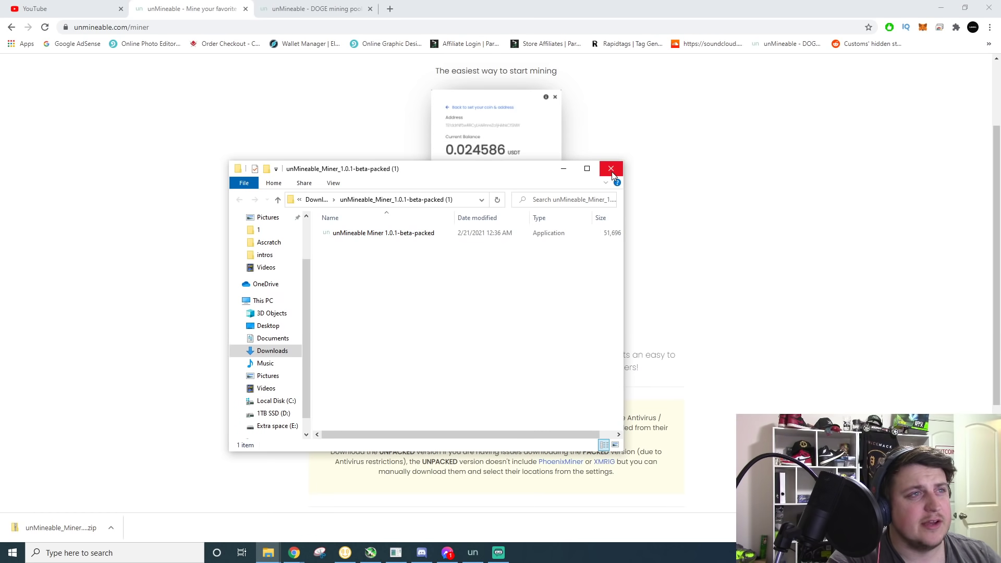
# Open the unMineable folder on the desktop, run the miner .exe, and close the folder windows.
pyautogui.click(611, 169)
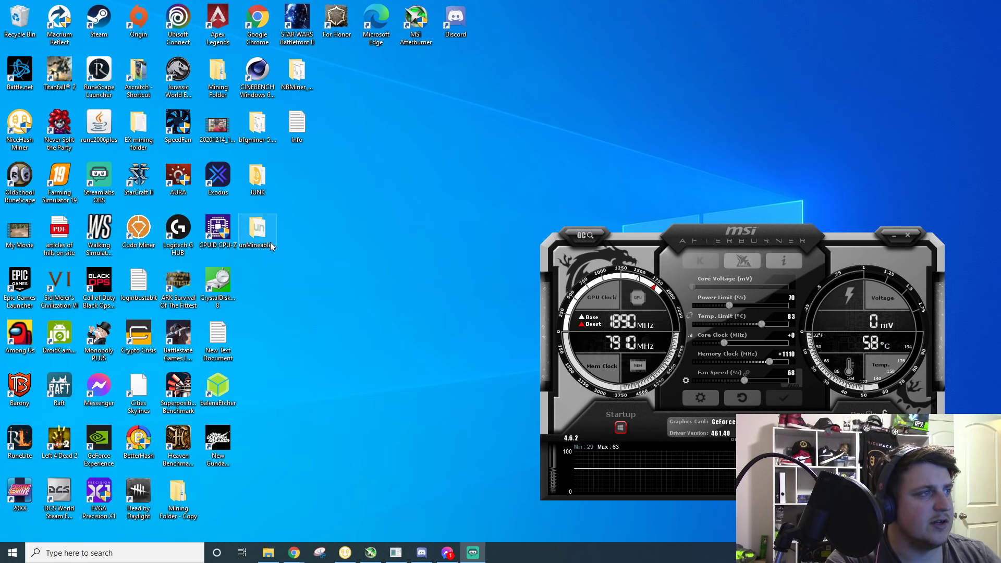
pyautogui.doubleClick(256, 230)
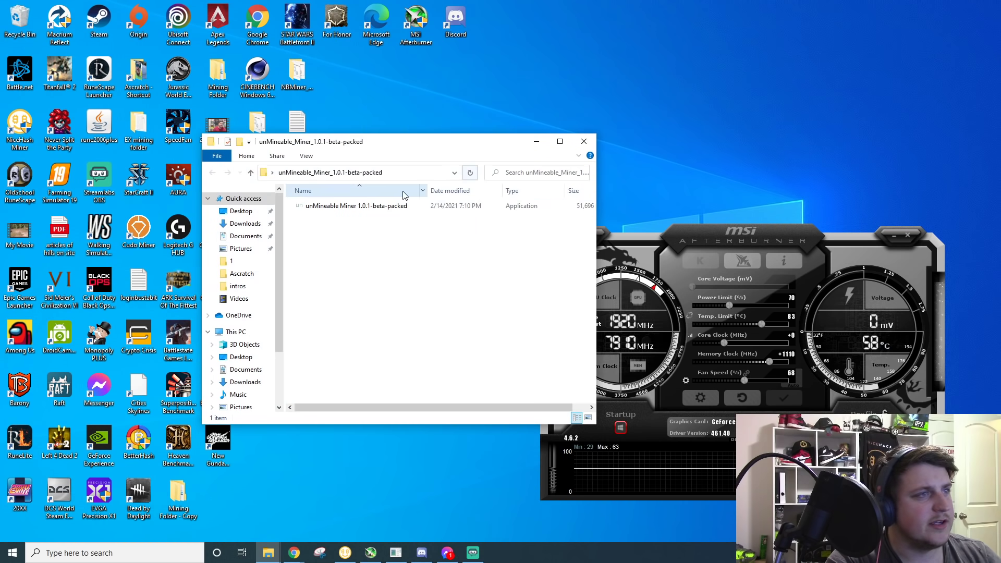
pyautogui.click(356, 205)
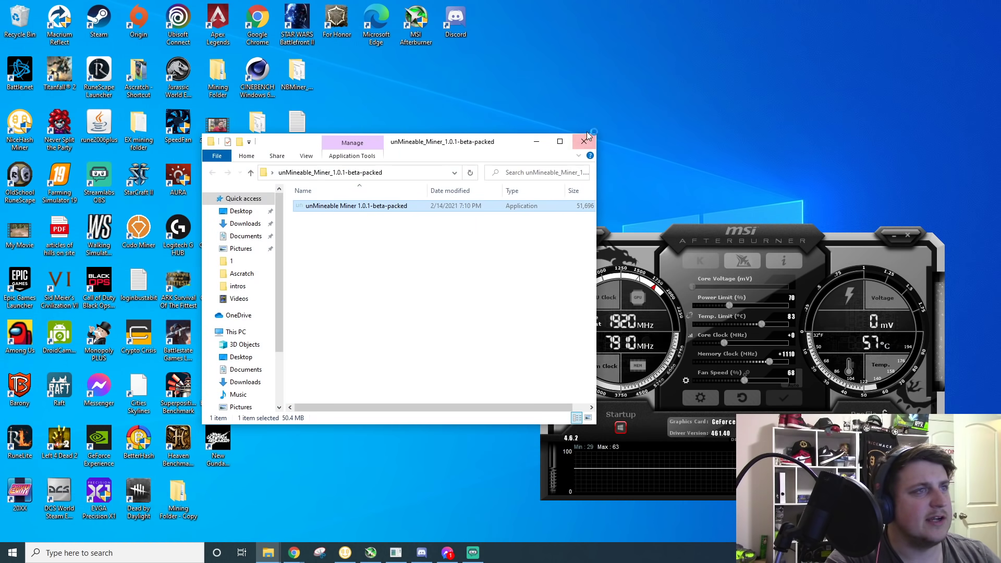
pyautogui.click(584, 141)
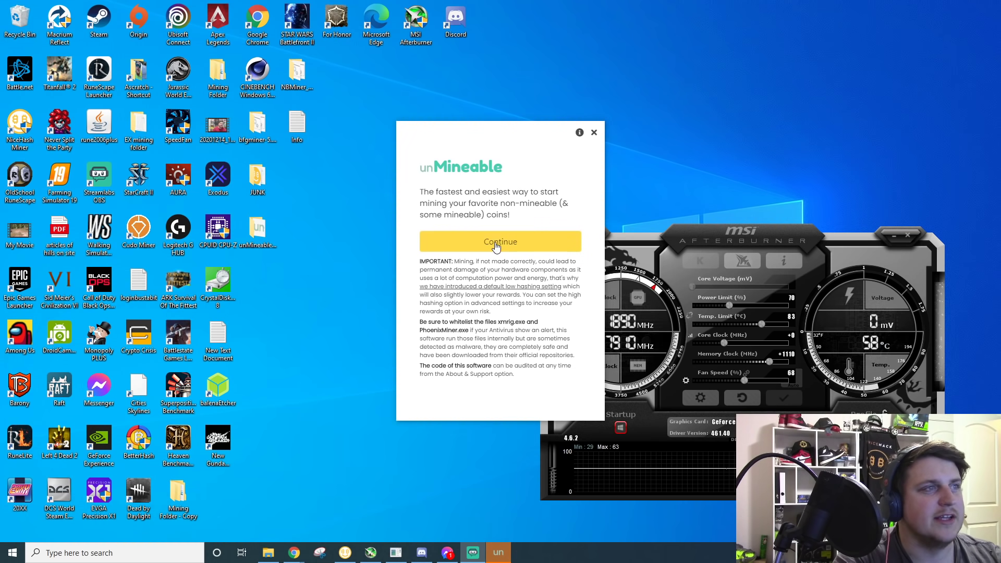
# Pass the welcome screen, choose CPU hardware, and select Dogecoin as the coin.
pyautogui.click(500, 241)
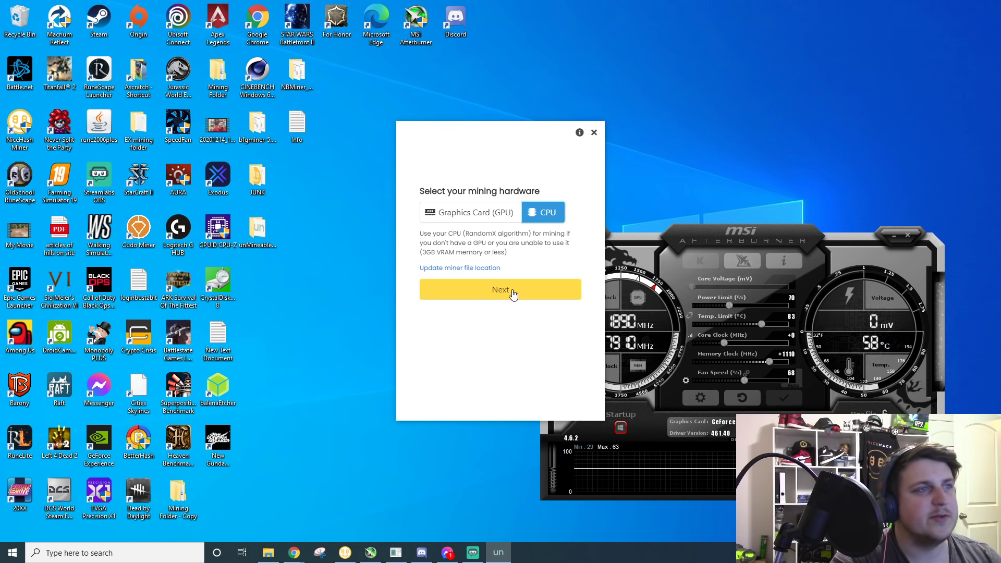
pyautogui.click(500, 290)
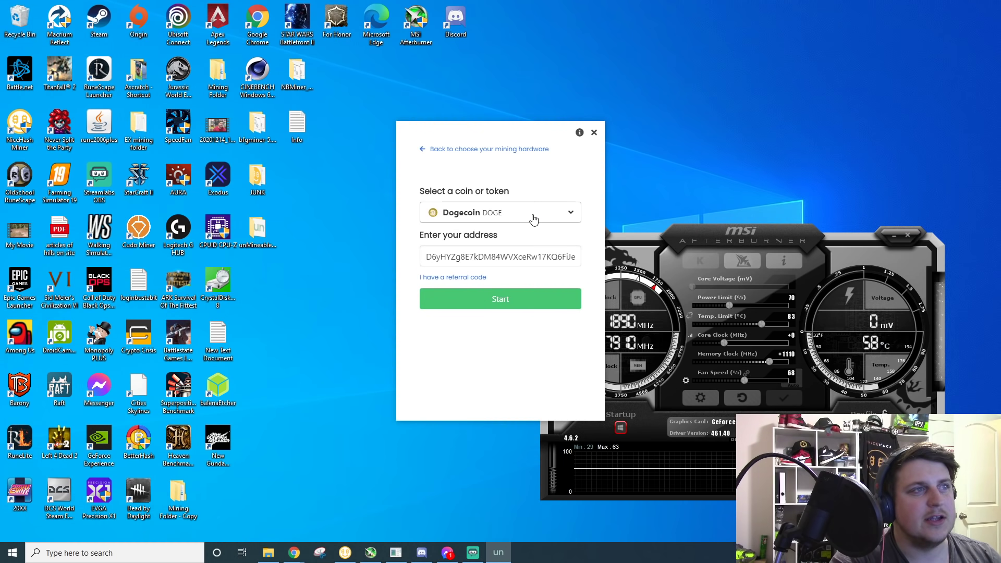
pyautogui.click(499, 212)
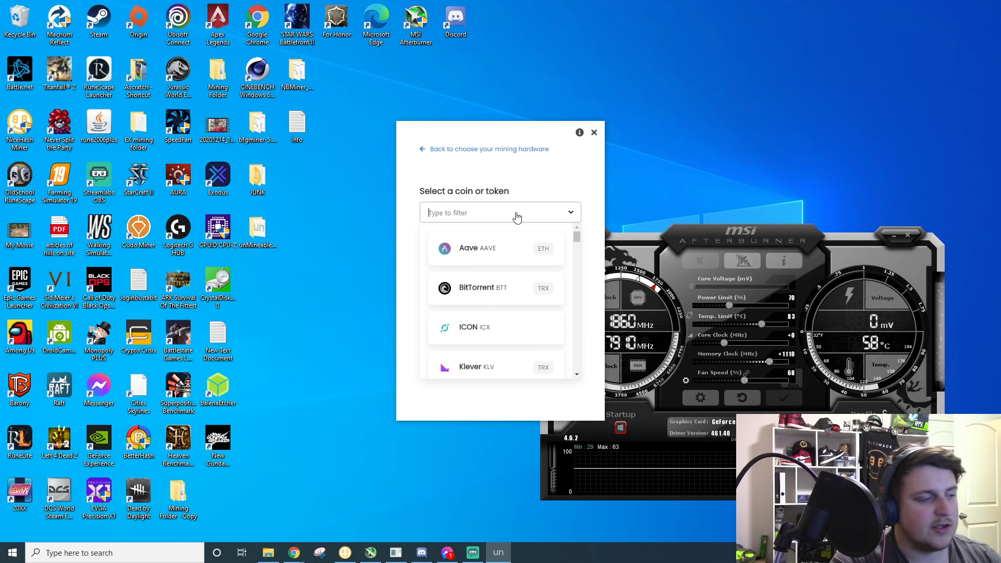
pyautogui.click(500, 212)
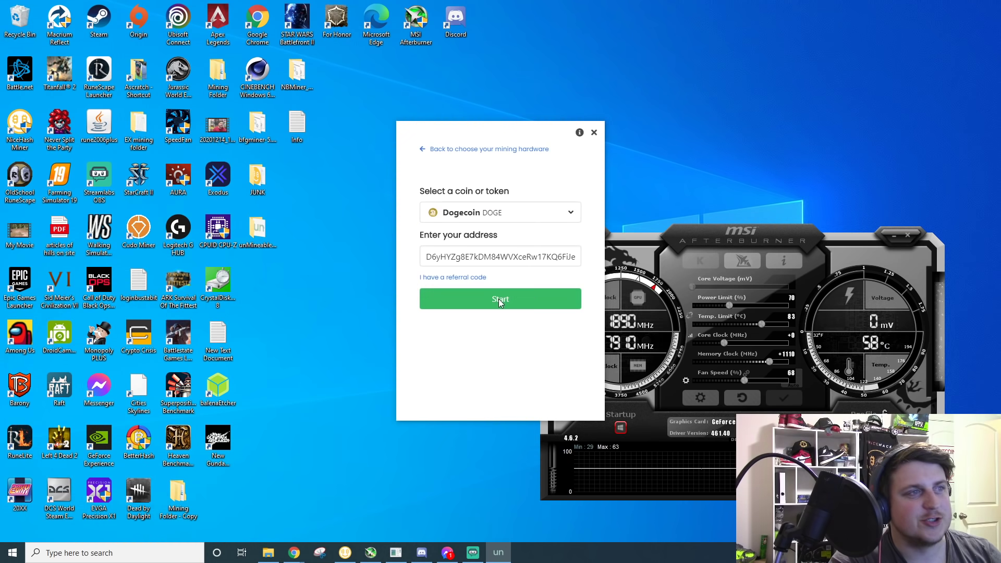
# Start mining and wait for a live hashrate of about 474 h to appear.
pyautogui.click(500, 298)
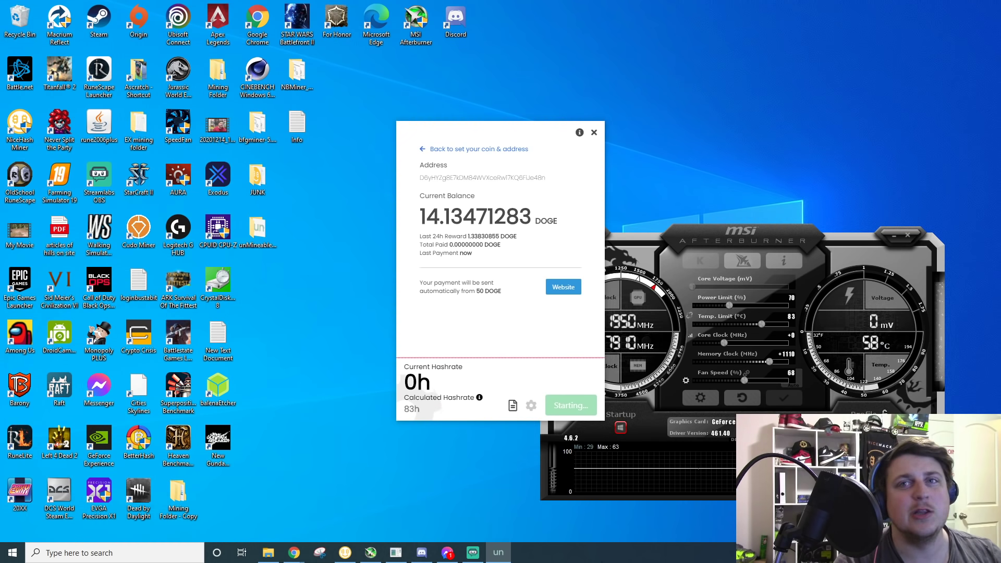
pyautogui.click(569, 404)
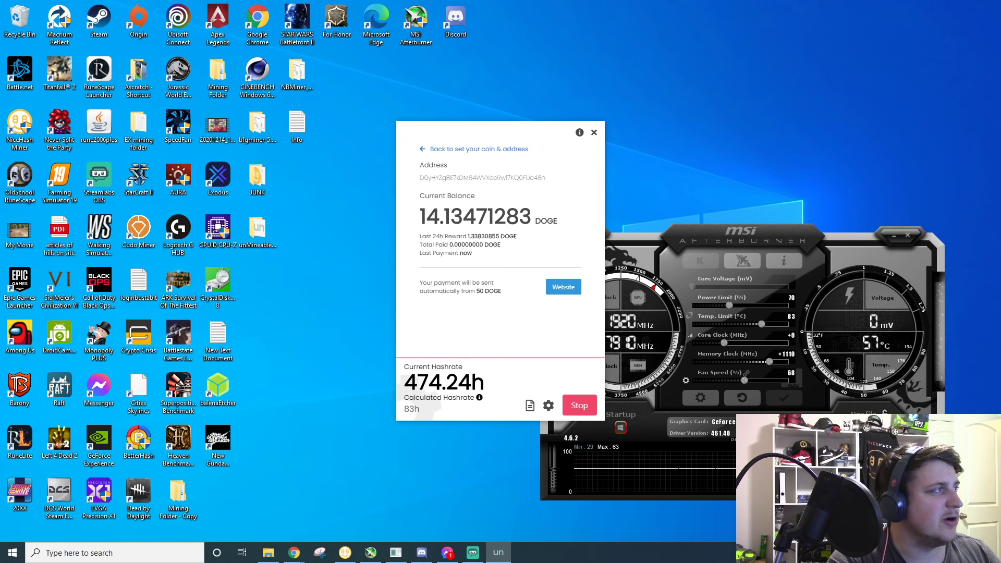
pyautogui.moveTo(613, 156)
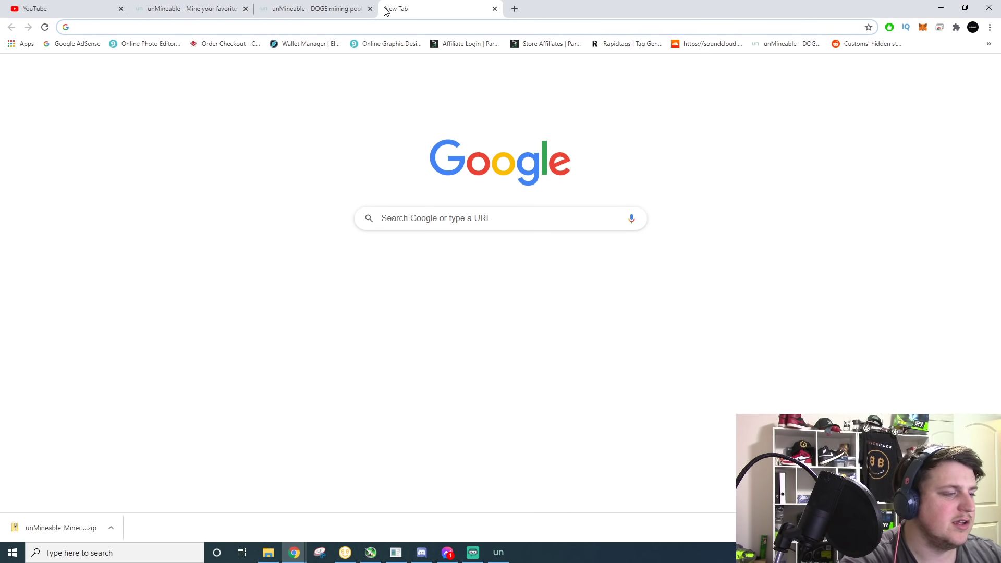
# Search 'dodgeco' price, view CoinDesk's $0.055457 Dogecoin price, then return to the miner.
pyautogui.write('dodgeco')
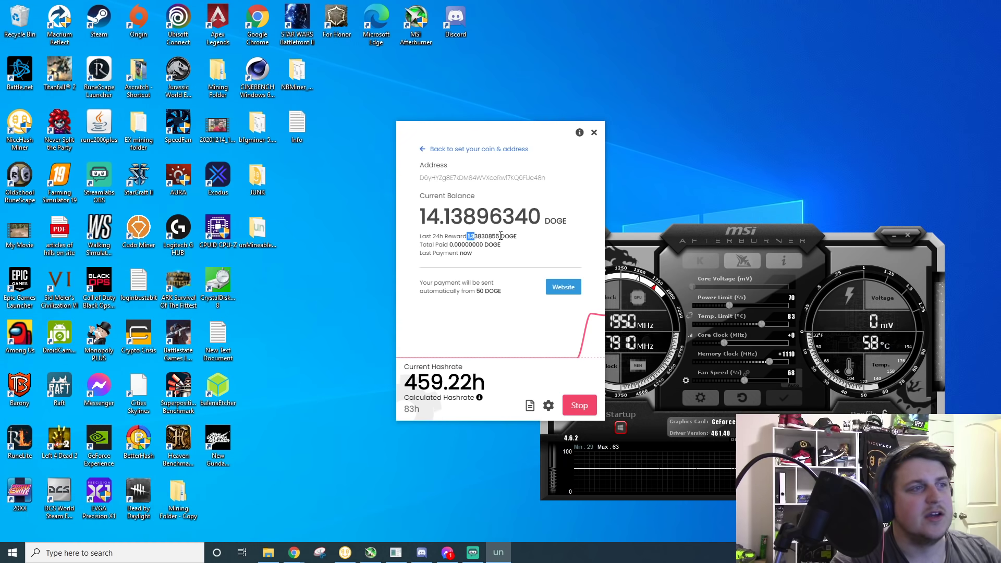
pyautogui.moveTo(527, 190)
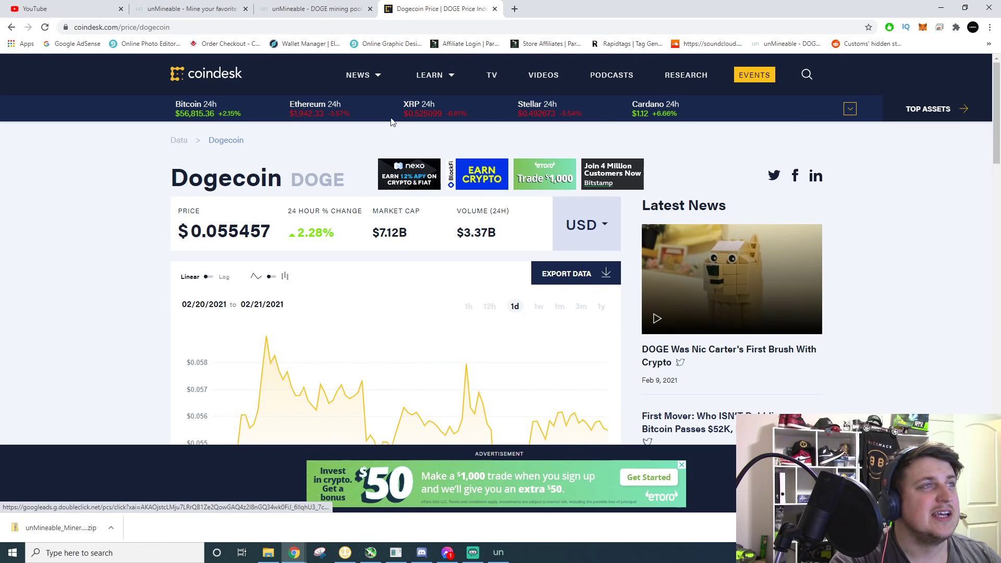
pyautogui.click(313, 9)
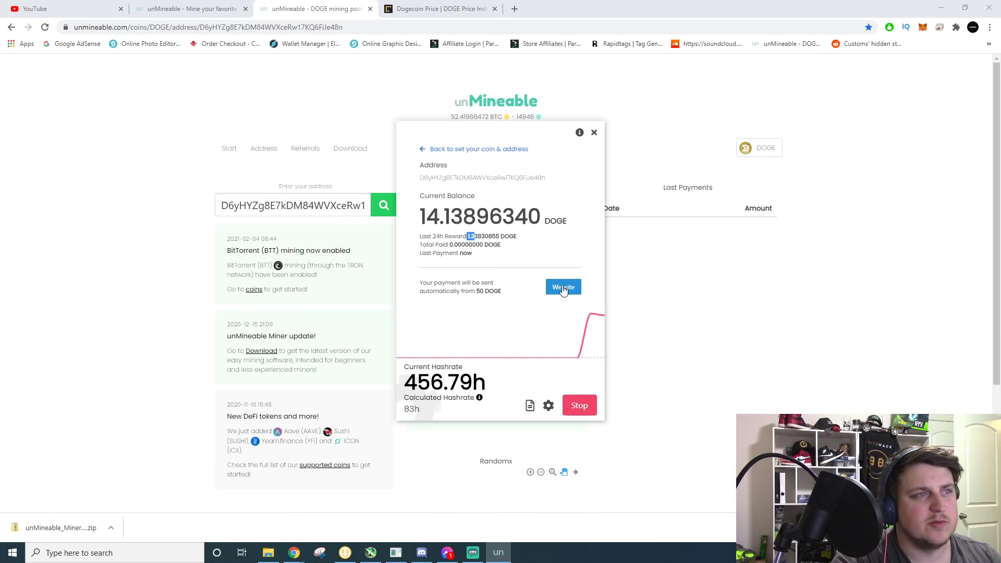
# Open the DOGE address stats page from the miner and compute 50 × 0.05 in Calculator.
pyautogui.click(562, 287)
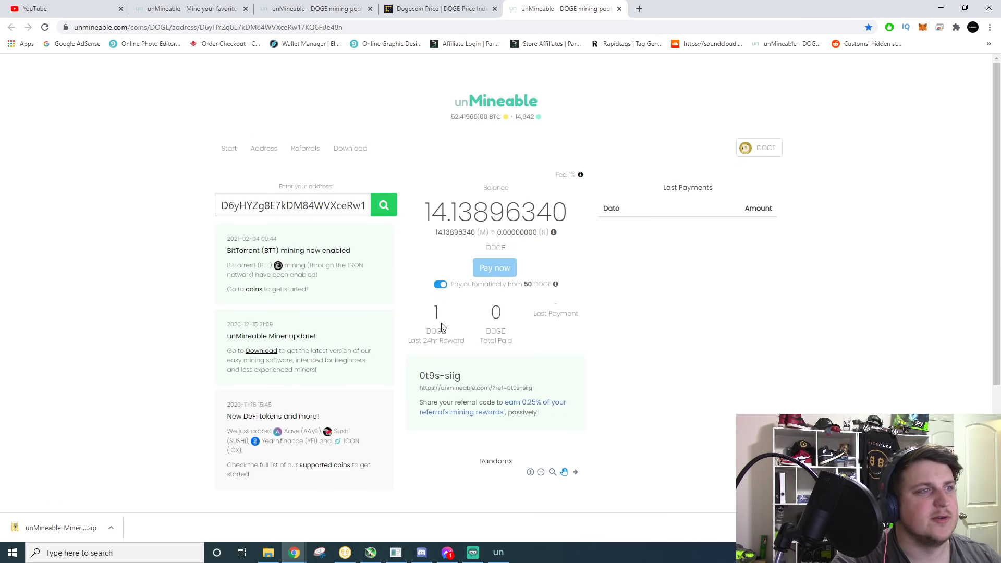
pyautogui.moveTo(519, 342)
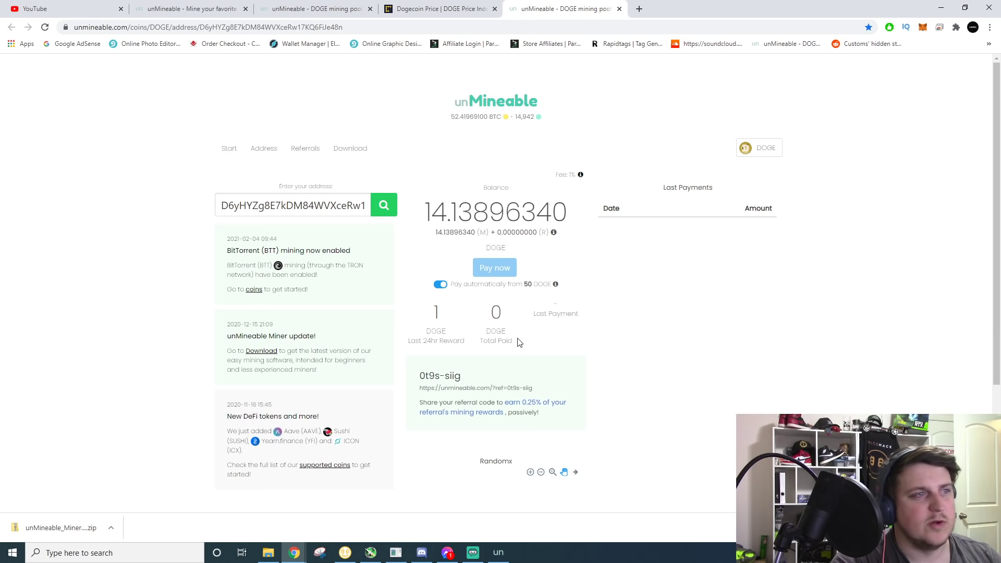
pyautogui.moveTo(449, 288)
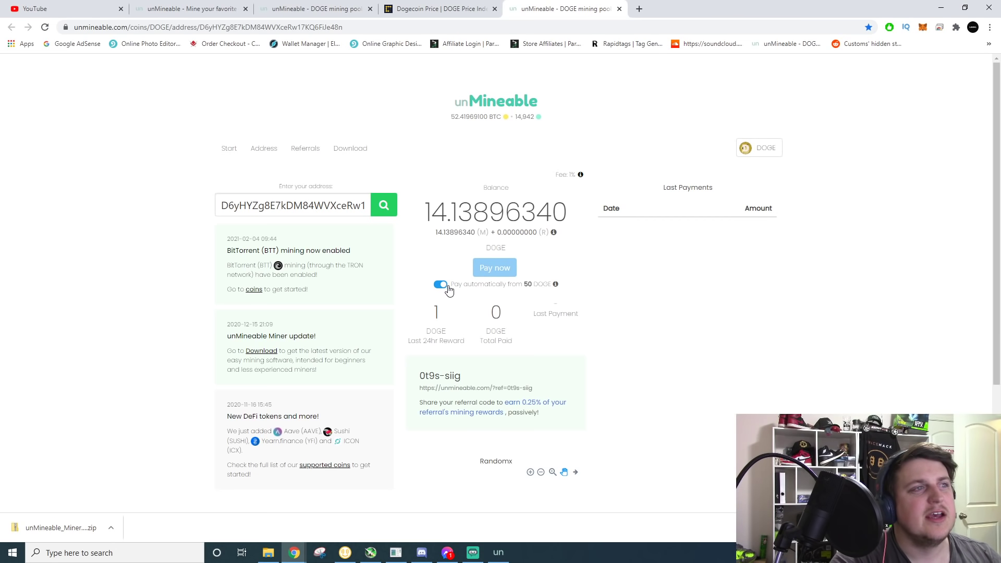
pyautogui.moveTo(525, 293)
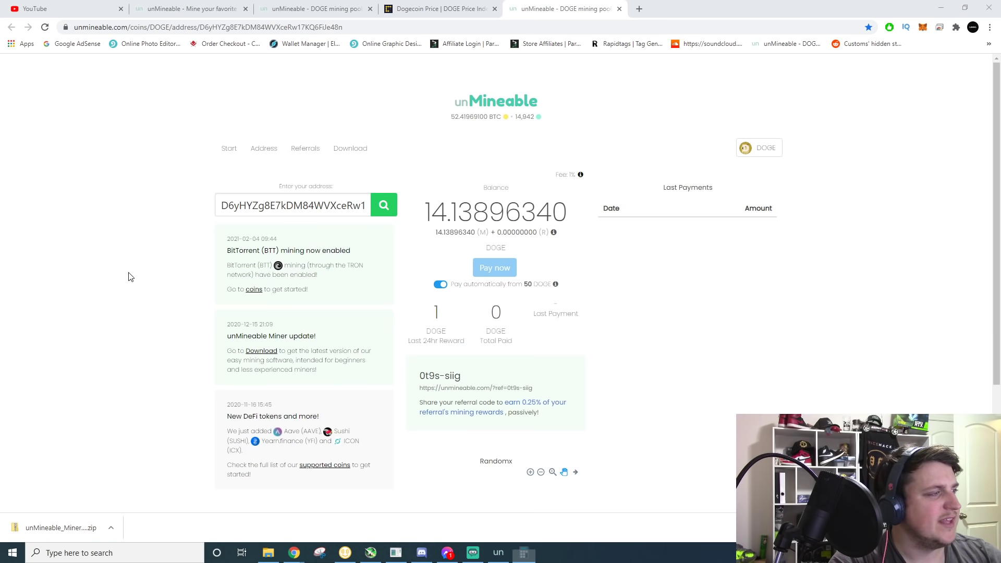
pyautogui.click(522, 552)
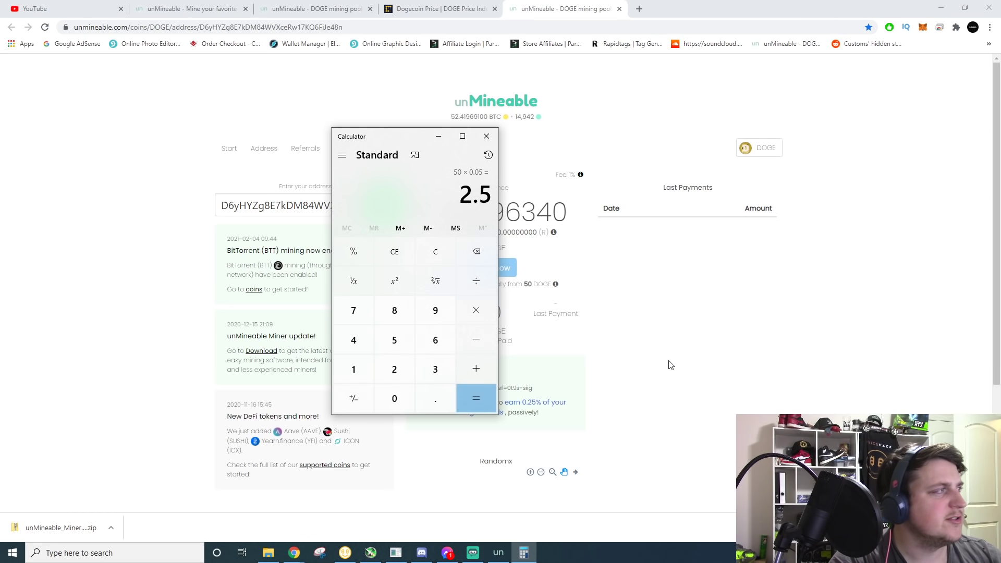
pyautogui.click(486, 136)
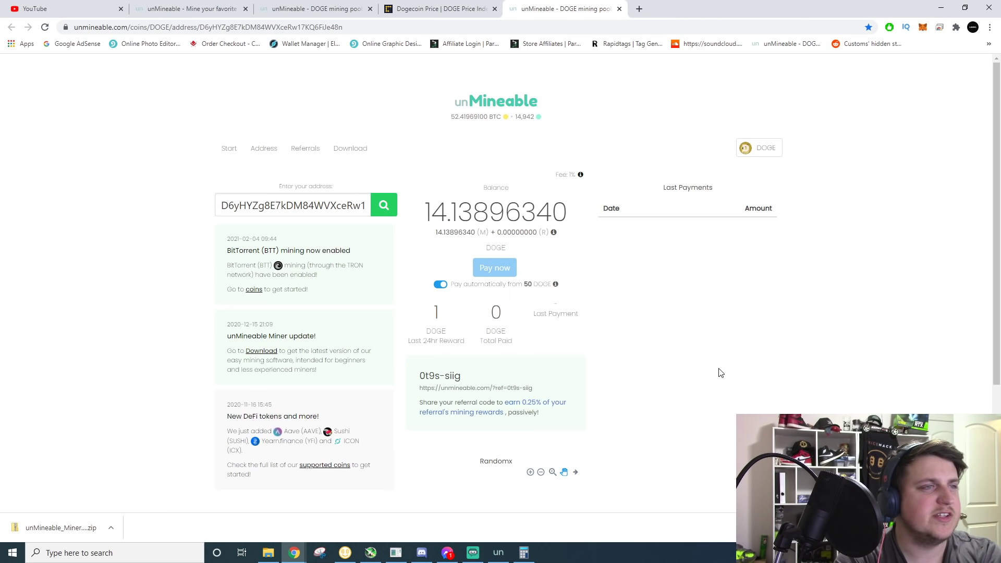
pyautogui.moveTo(628, 344)
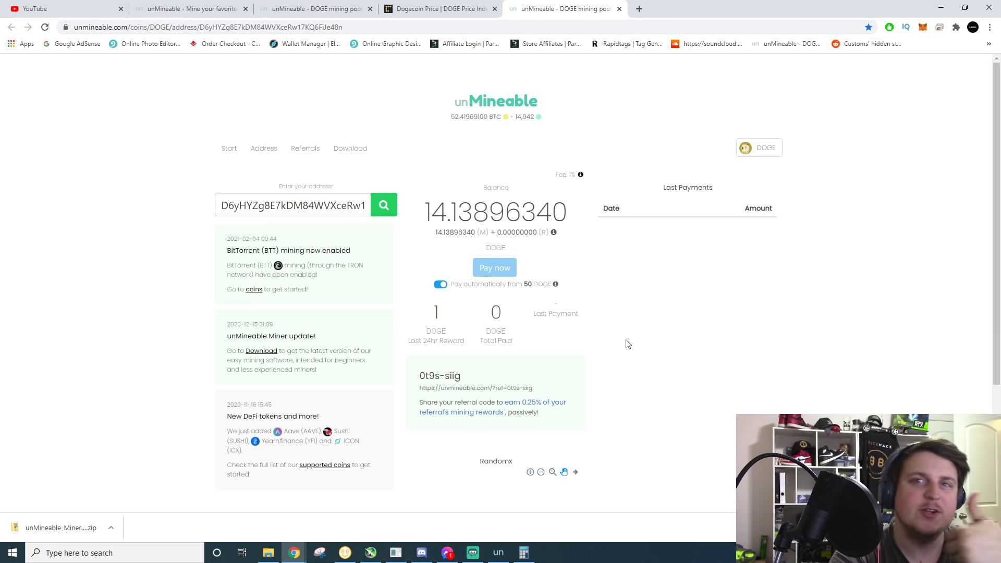
pyautogui.moveTo(580, 174)
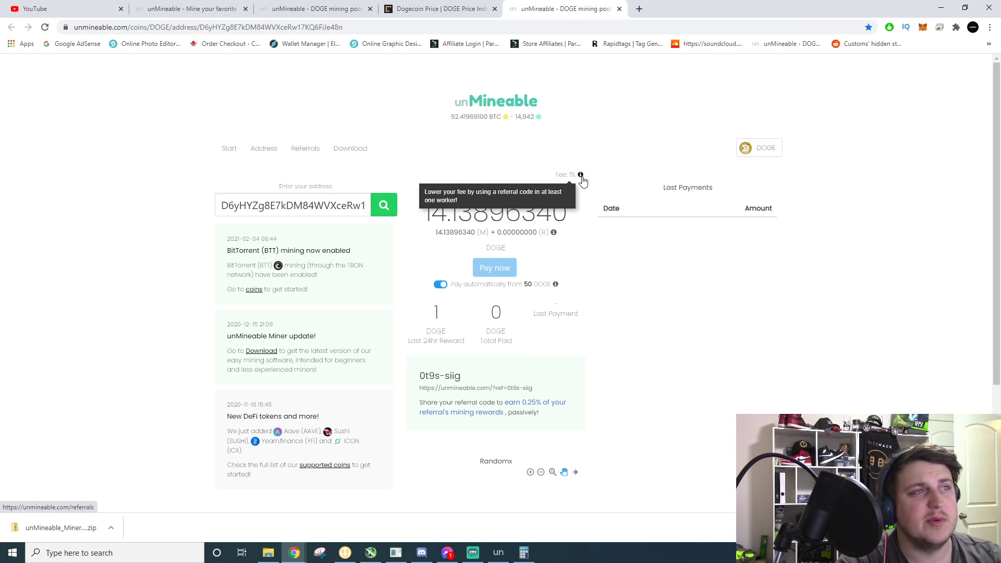
pyautogui.moveTo(657, 199)
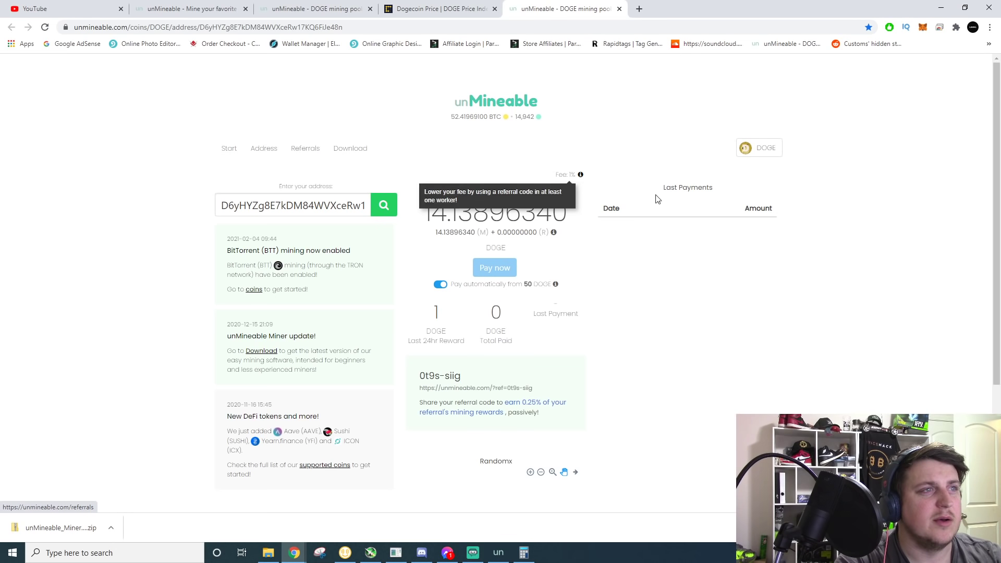